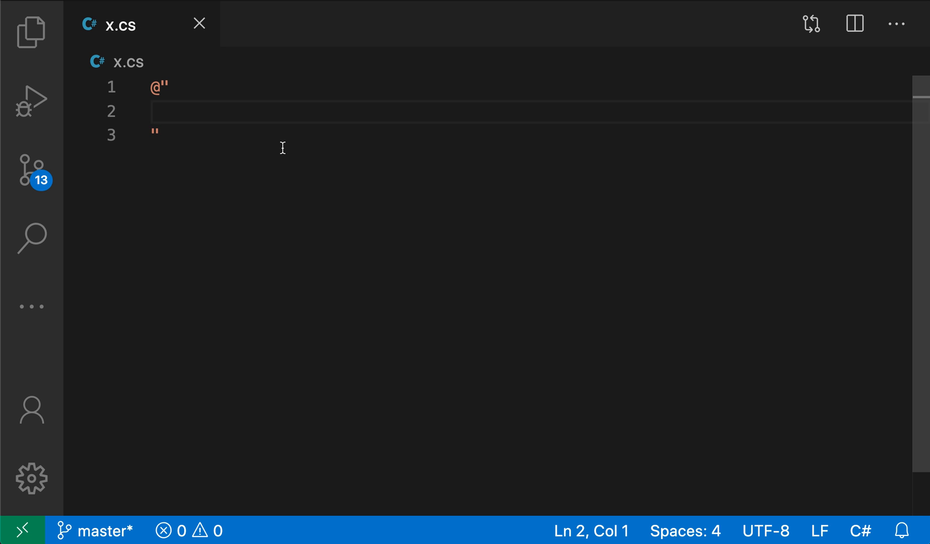
pyautogui.moveTo(103, 88)
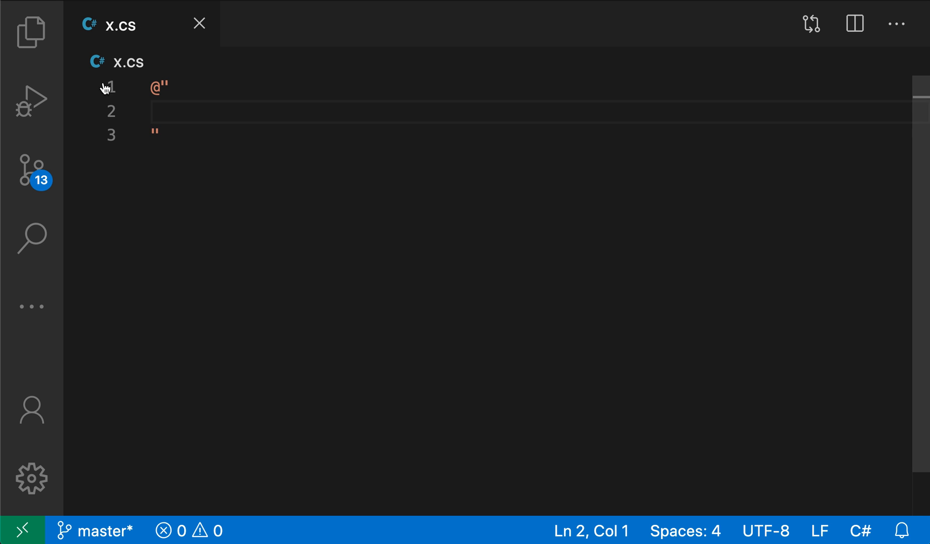
pyautogui.moveTo(260, 448)
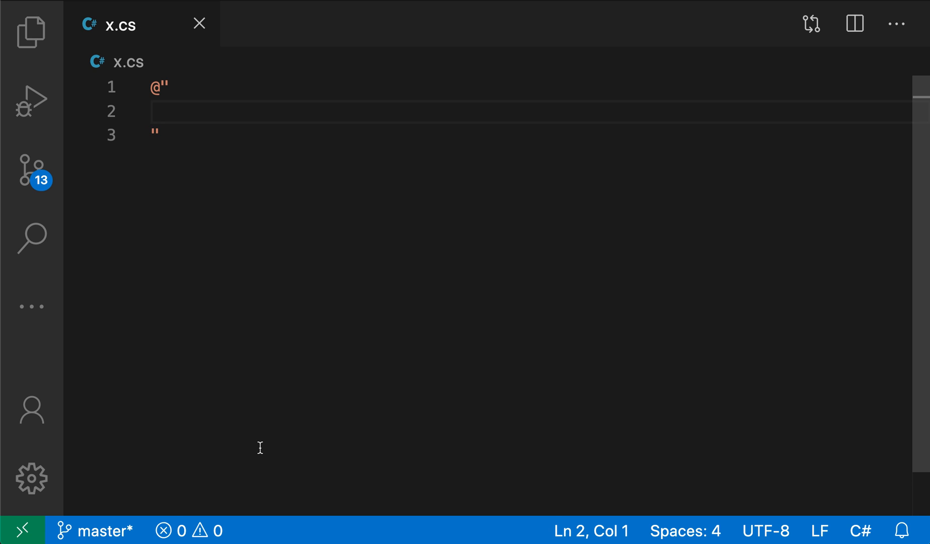
# Step: Filter Settings to the Emmet: Include Languages entry by searching "emmet include"
pyautogui.write('emmet include')
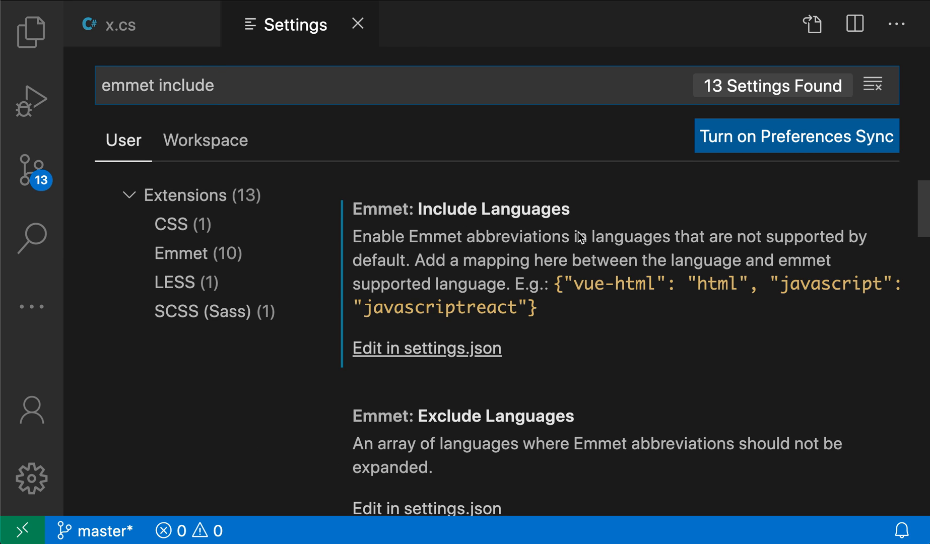
pyautogui.moveTo(377, 320)
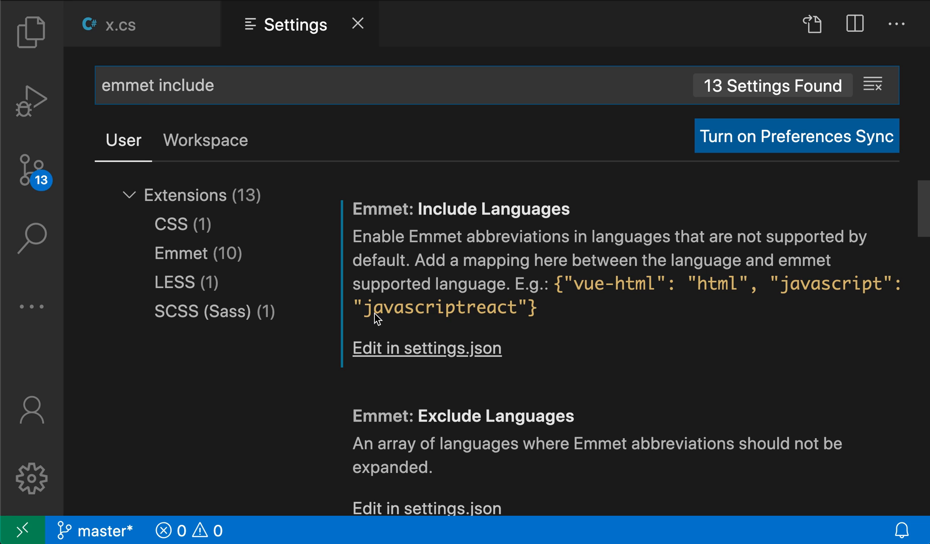
# Step: Add "csharp": "html" under emmet.includeLanguages in settings.json and save
pyautogui.click(426, 348)
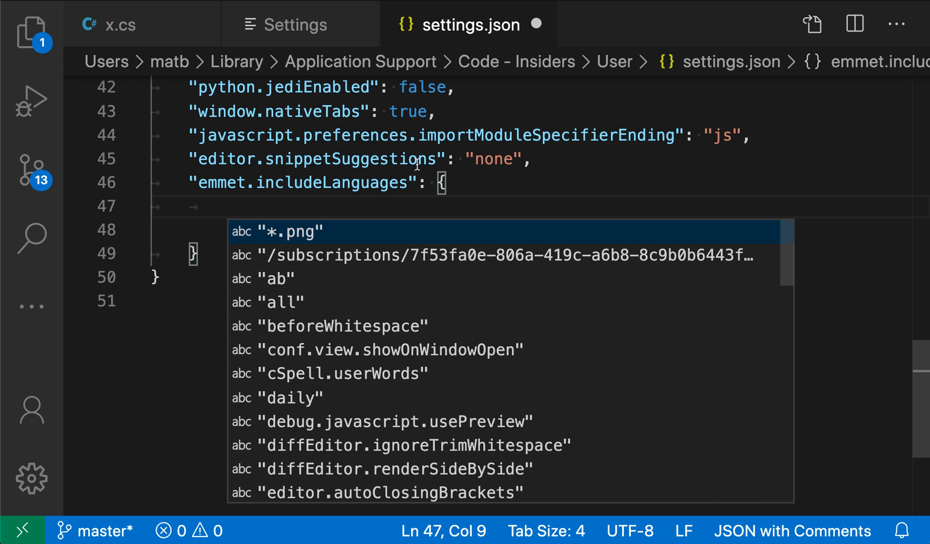
pyautogui.press('Escape')
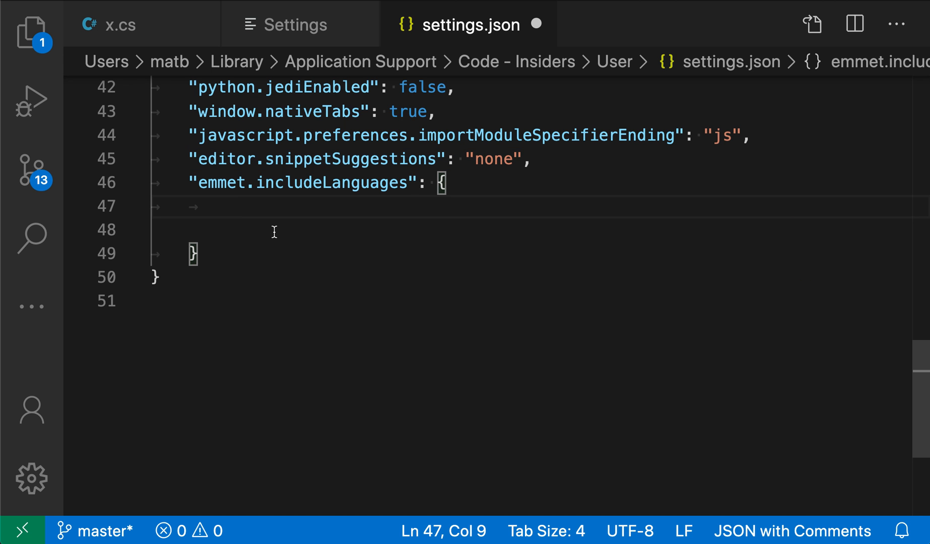
pyautogui.moveTo(312, 264)
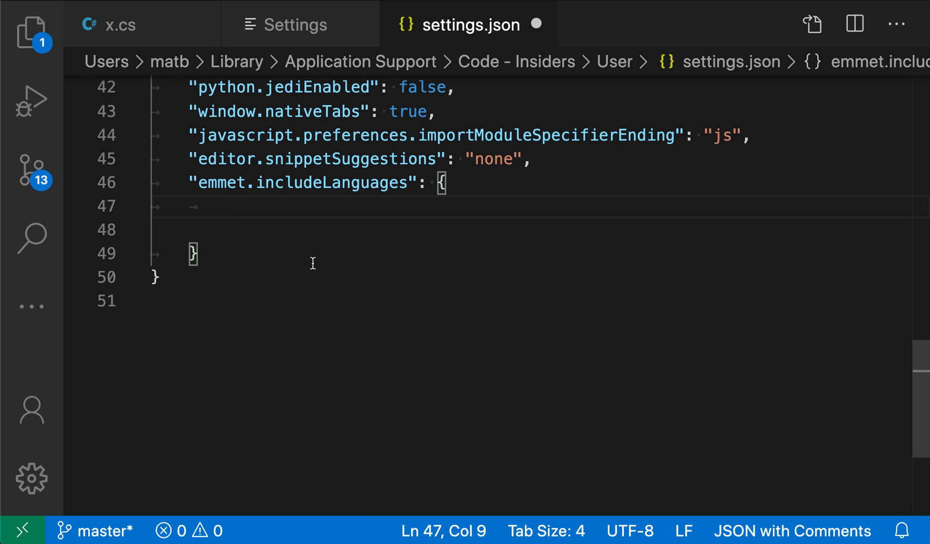
pyautogui.write('"')
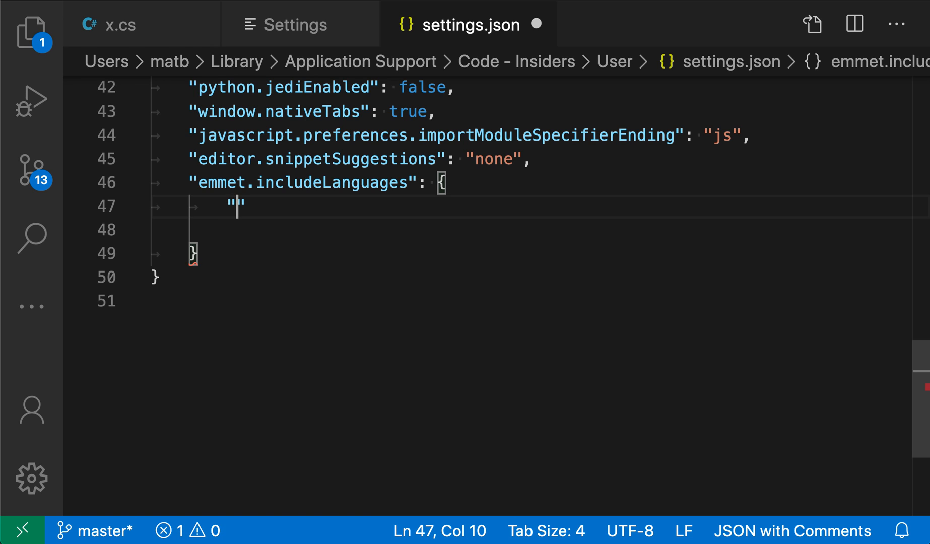
pyautogui.write('csharp')
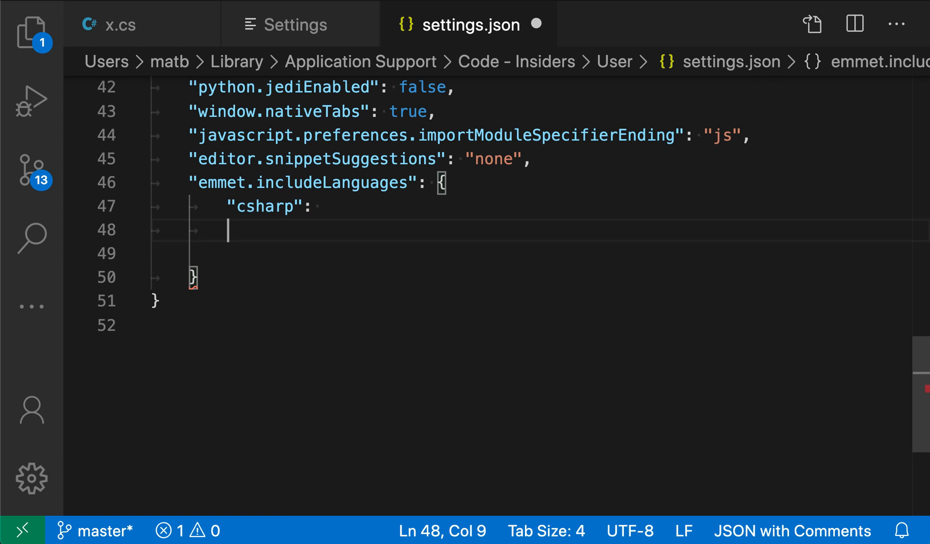
pyautogui.press('Backspace')
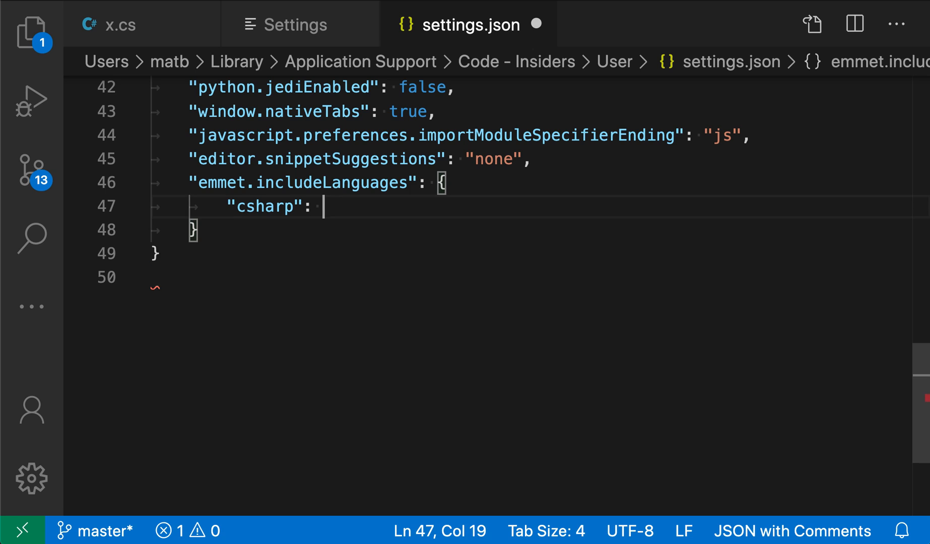
pyautogui.write('"html"')
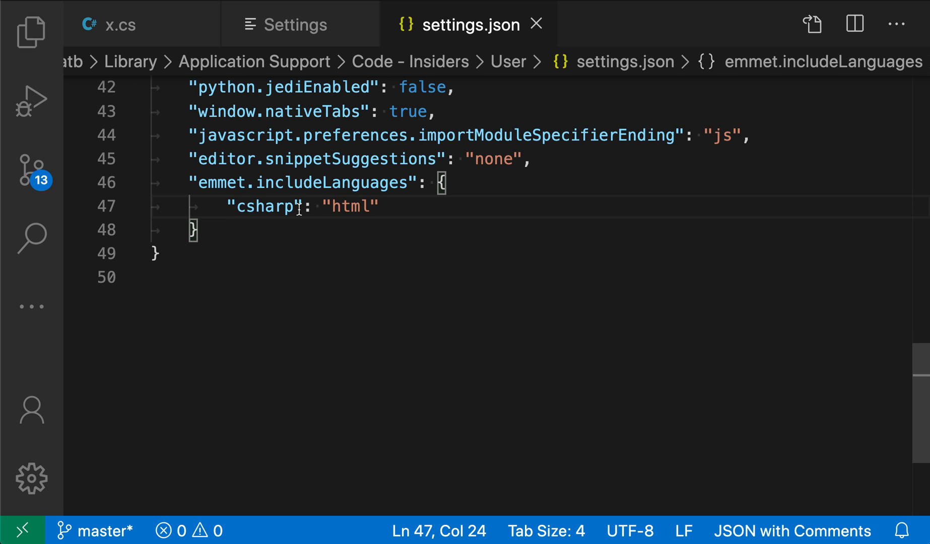
# Step: In x.cs, expand ul>li*5 into a ul with five empty li elements
pyautogui.click(121, 25)
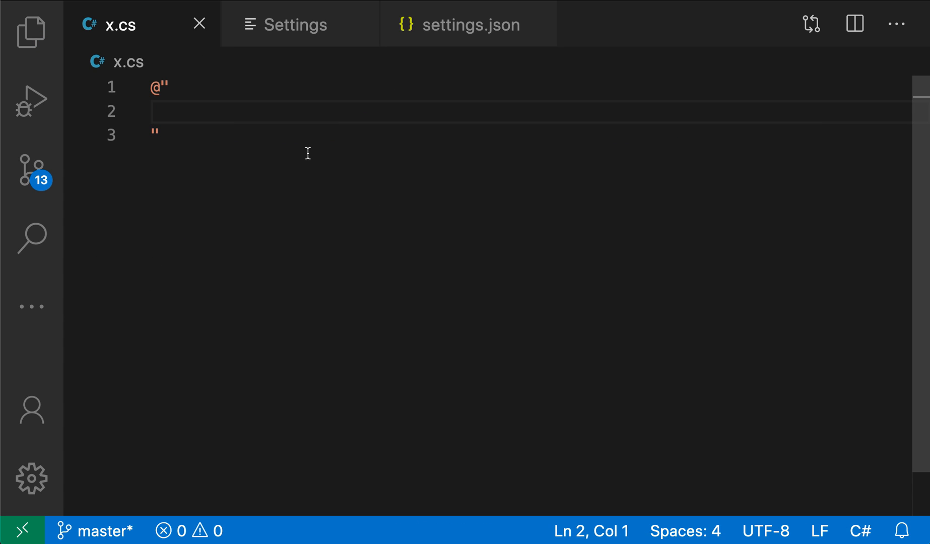
pyautogui.press('Tab')
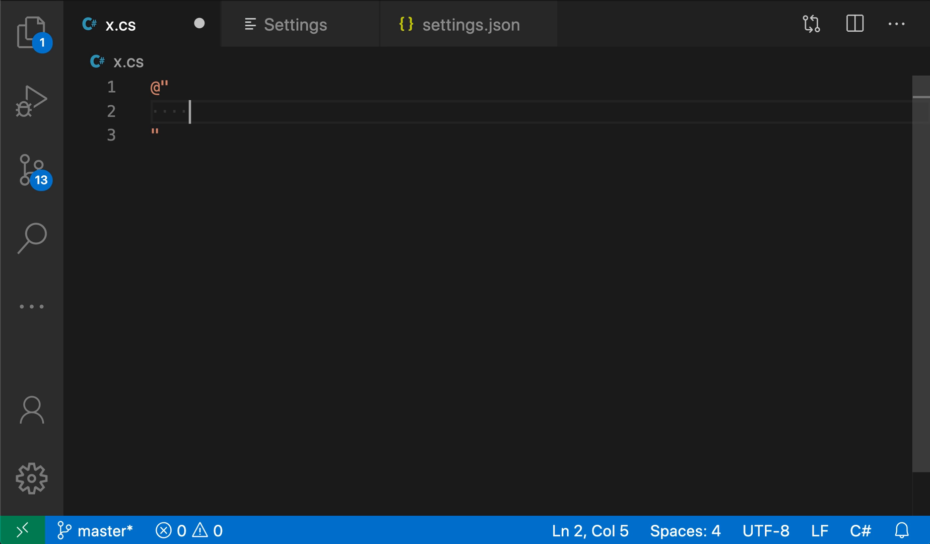
pyautogui.press('Backspace')
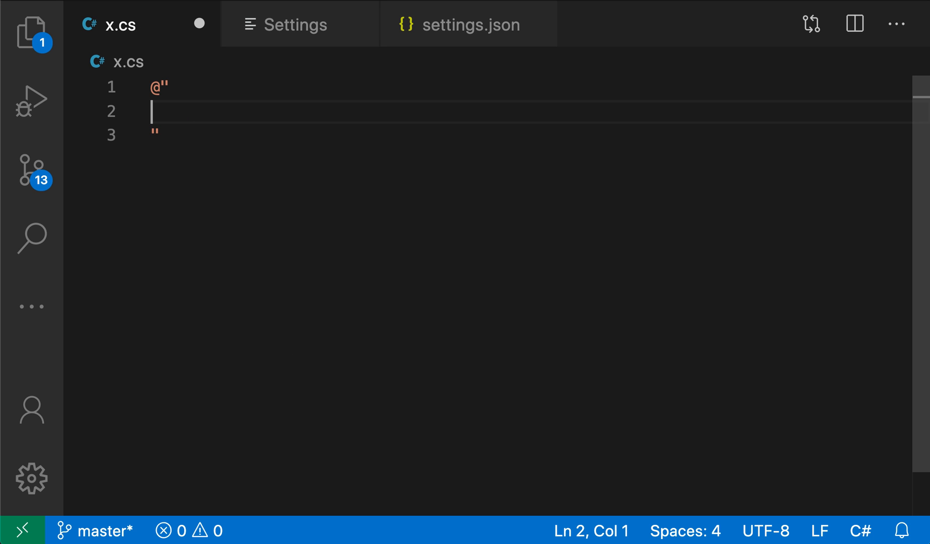
pyautogui.write('ul>')
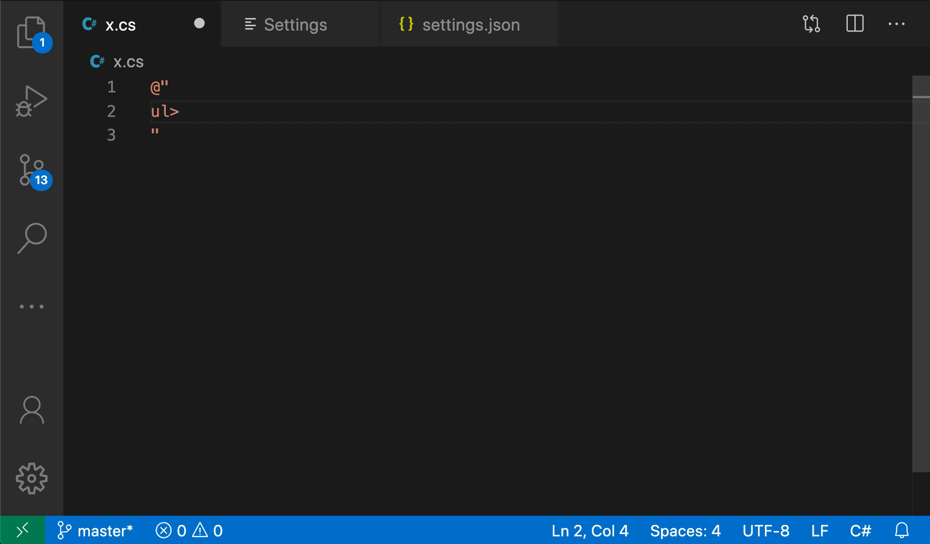
pyautogui.write('>li*')
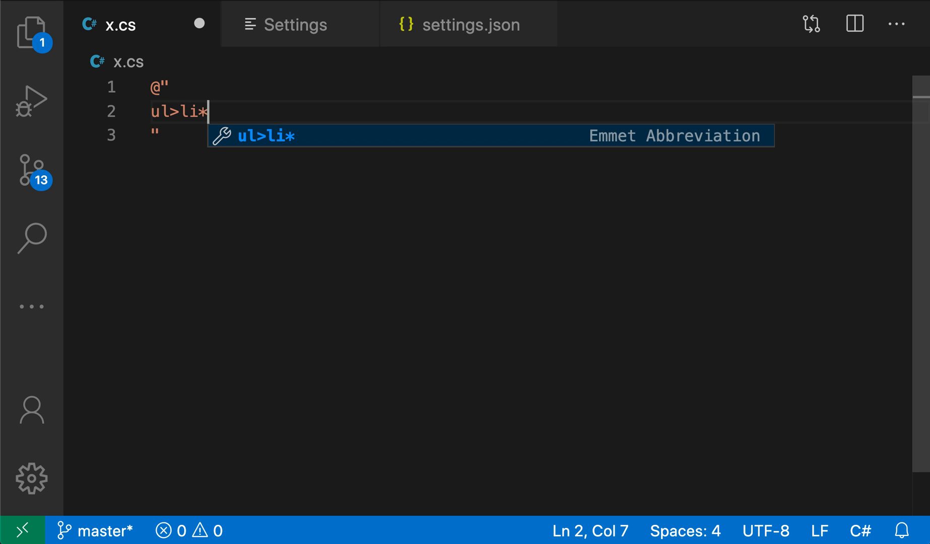
pyautogui.write('5')
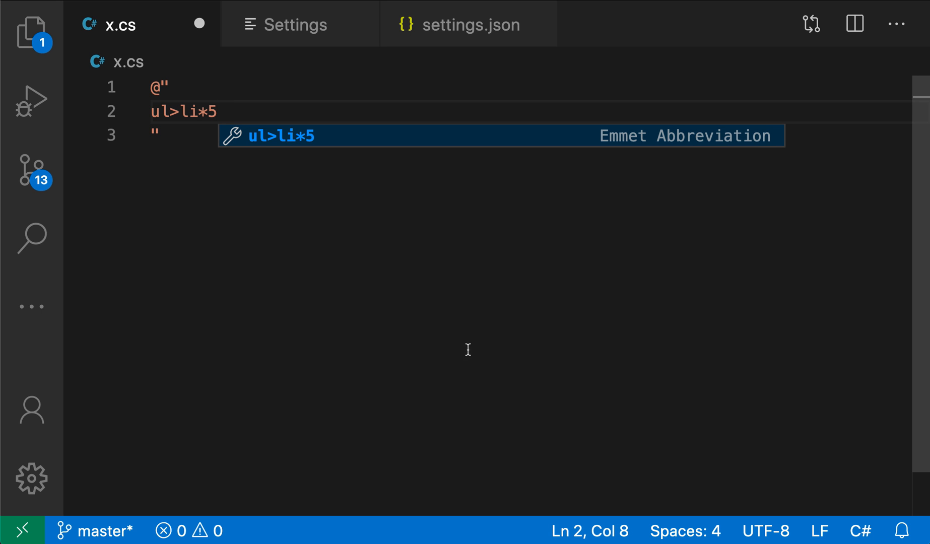
pyautogui.moveTo(698, 189)
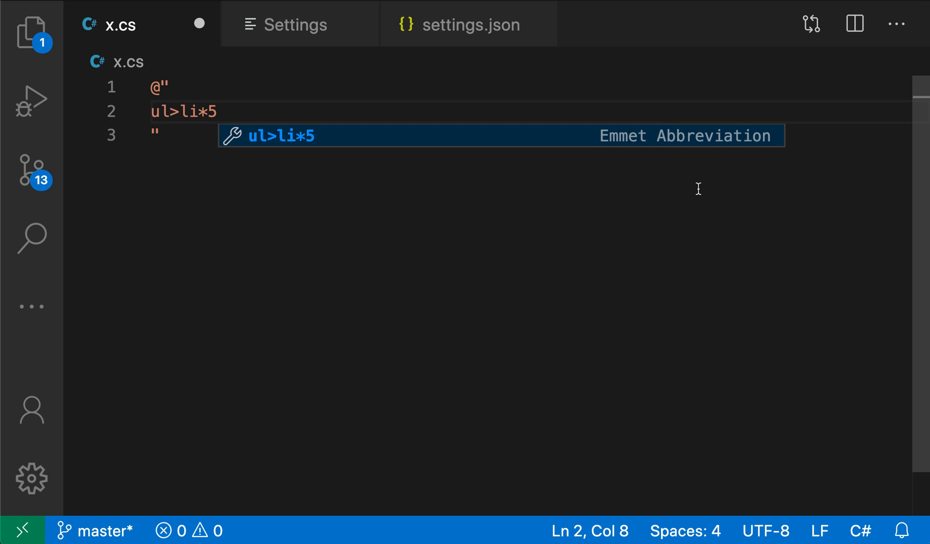
pyautogui.press('Tab')
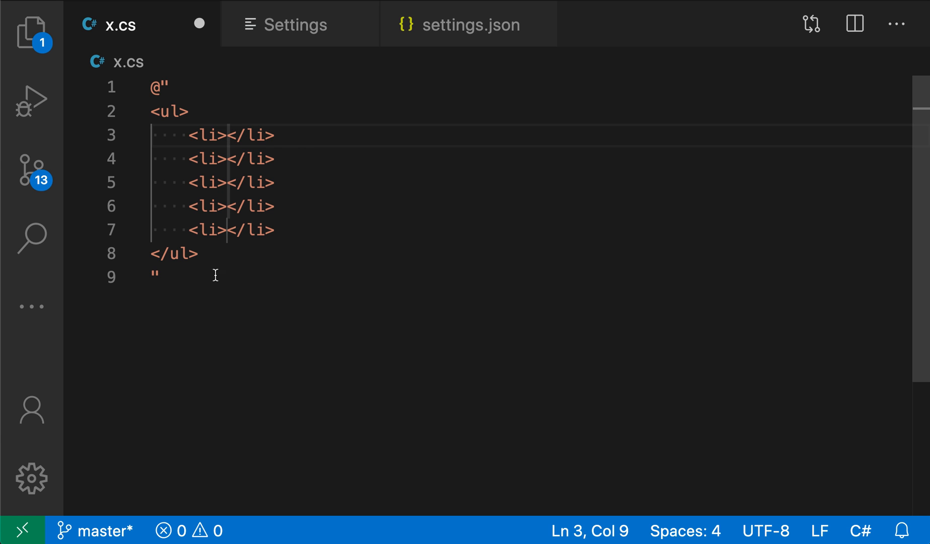
# Step: Expand another ul>li abbreviation, then select everything in x.cs and delete it
pyautogui.click(161, 278)
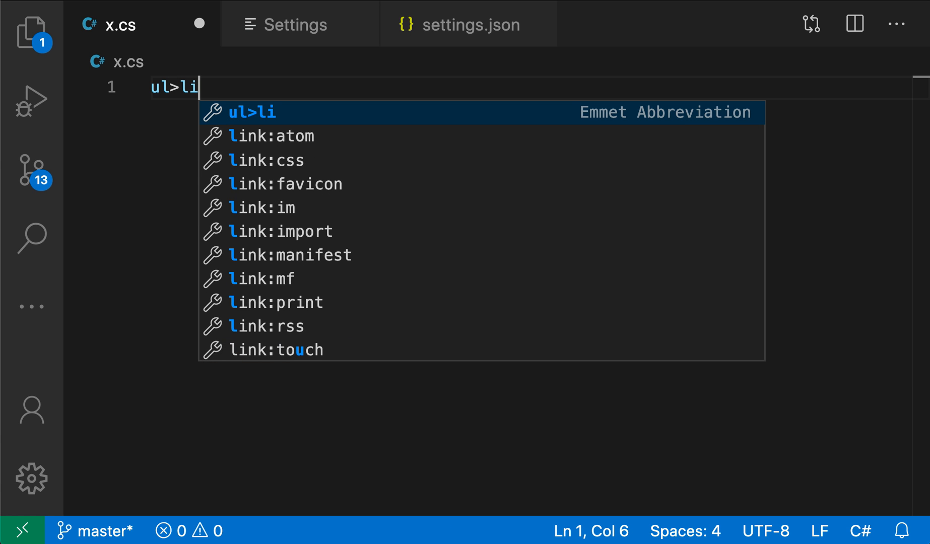
pyautogui.press('Tab')
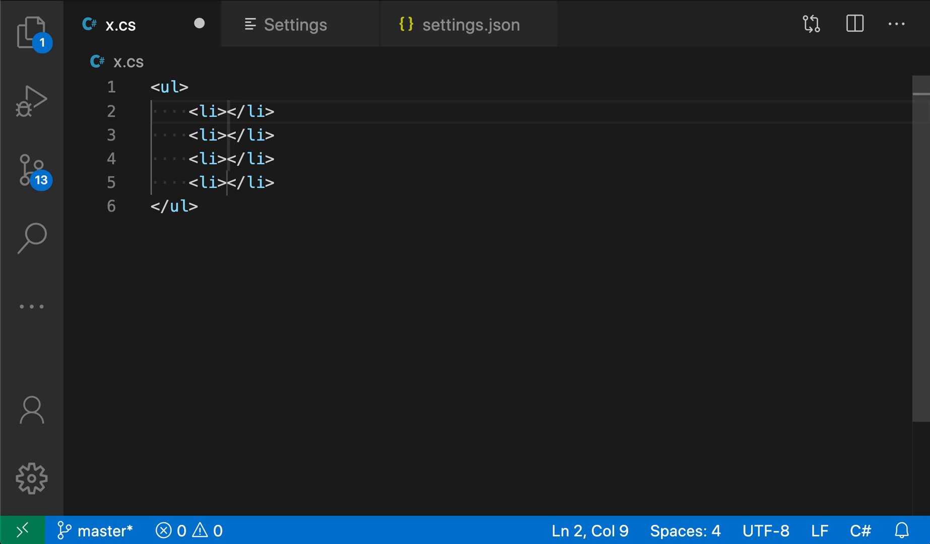
pyautogui.press('ctrl+a')
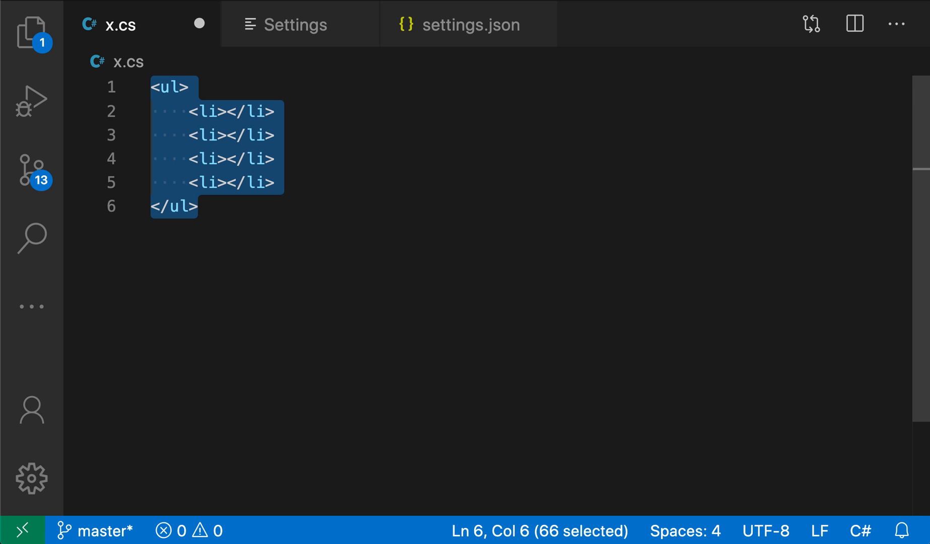
pyautogui.press('Delete')
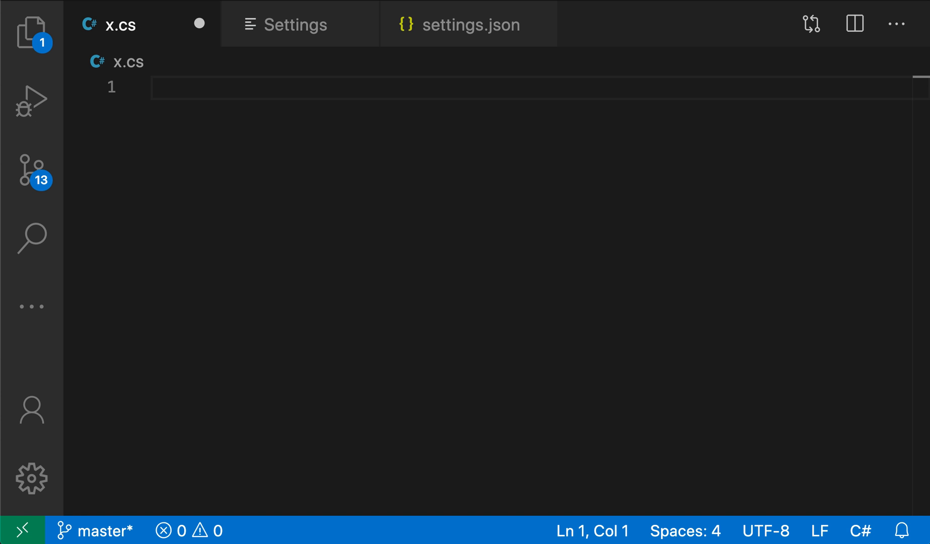